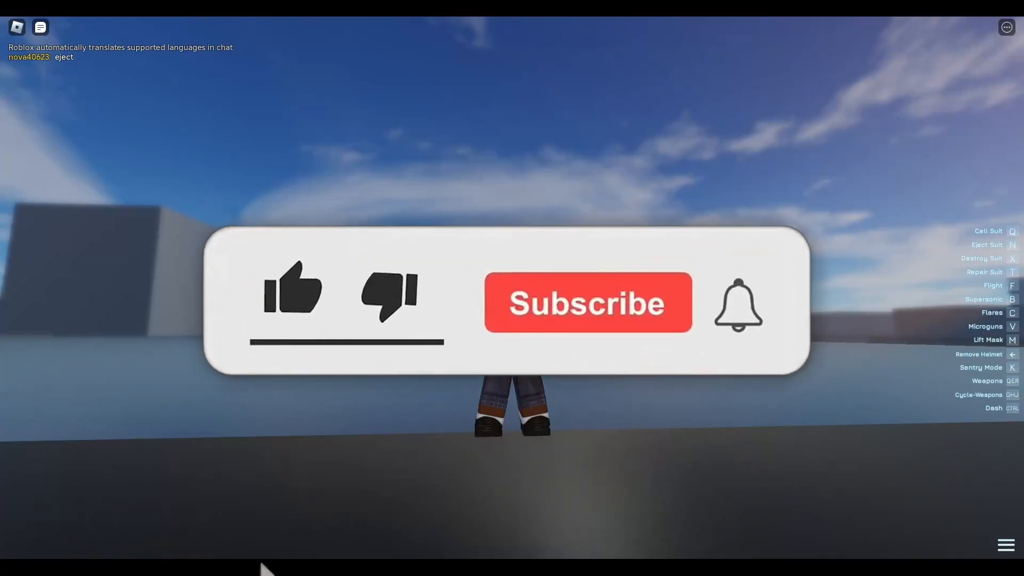
click(292, 291)
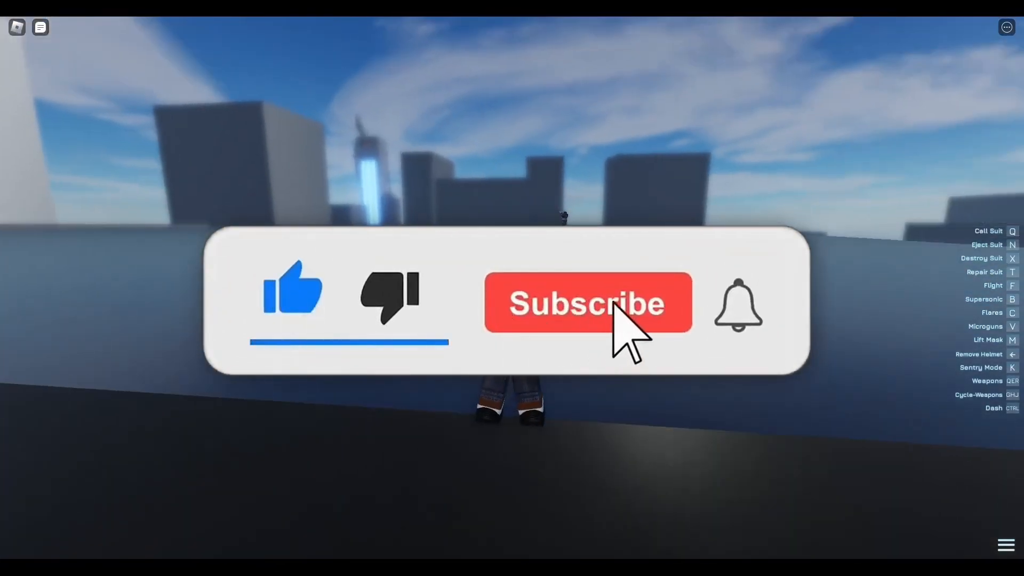